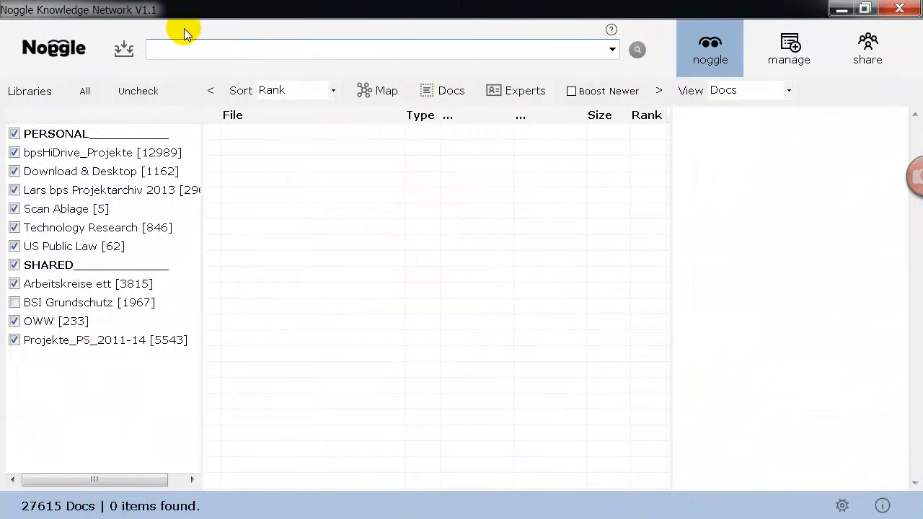
- Search the checked libraries for 'security', returning 1500 ranked documents
left_click(180, 49)
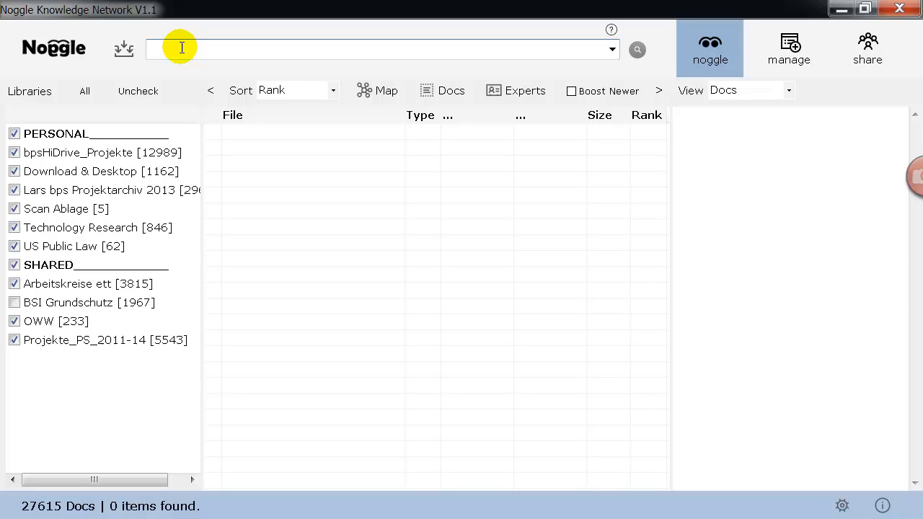
mouse_move(180, 129)
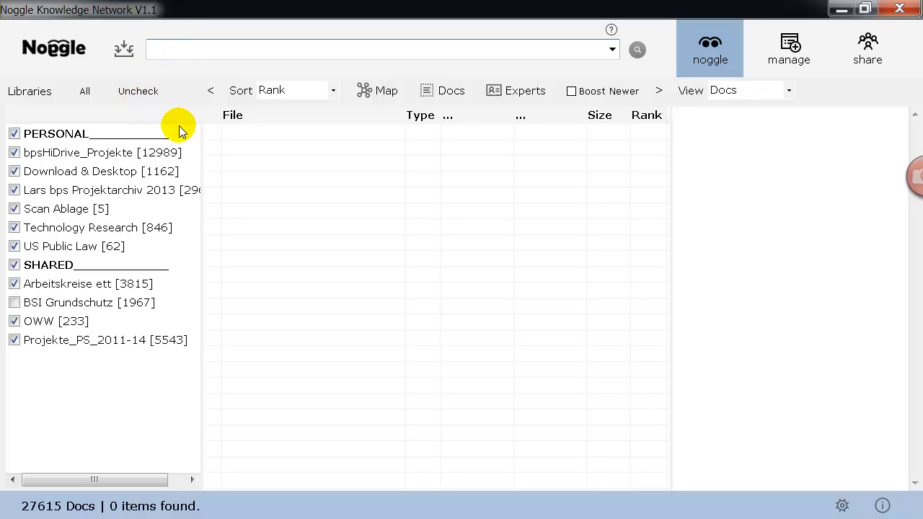
mouse_move(147, 215)
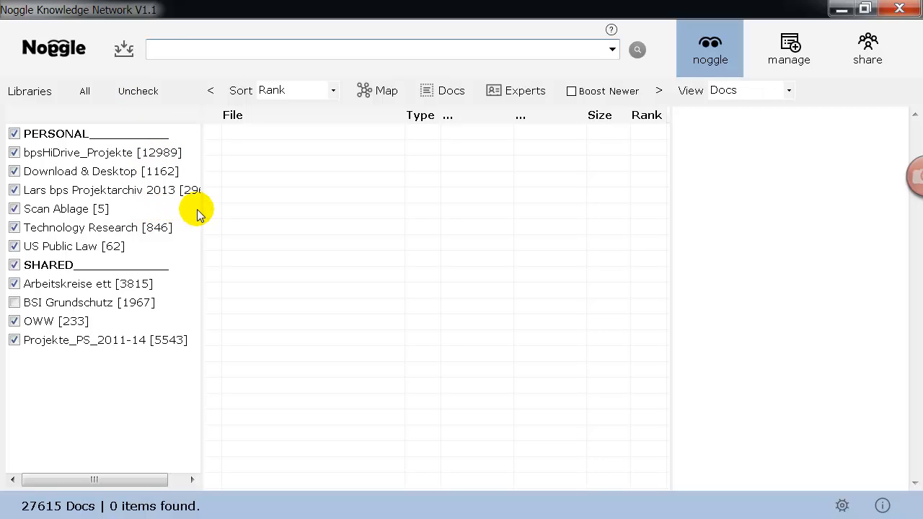
mouse_move(55, 216)
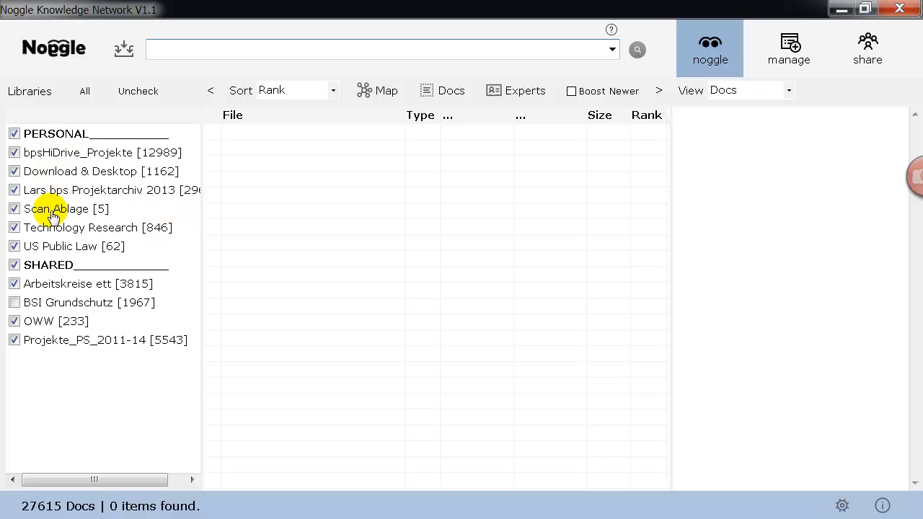
mouse_move(30, 363)
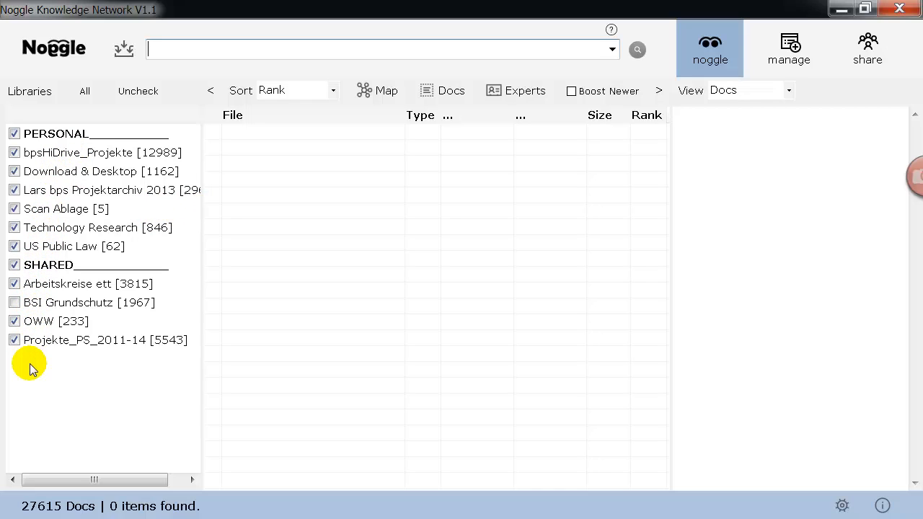
mouse_move(22, 510)
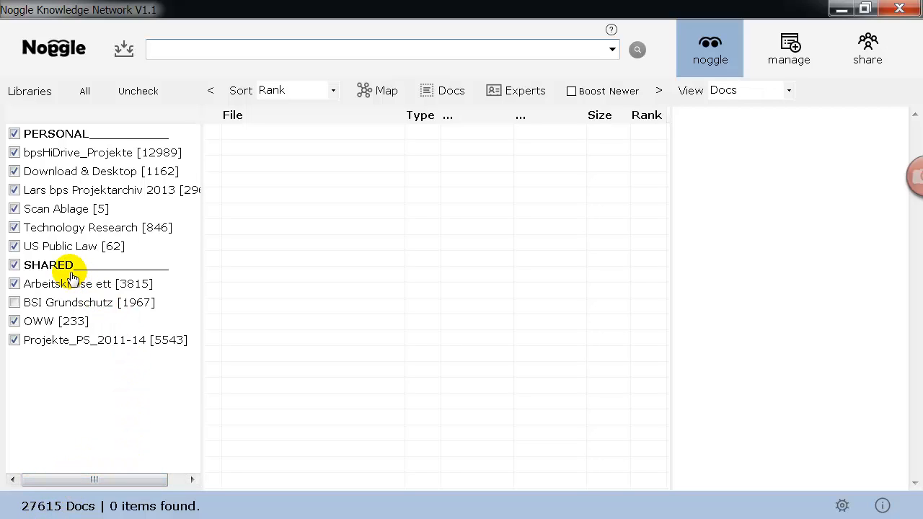
mouse_move(79, 283)
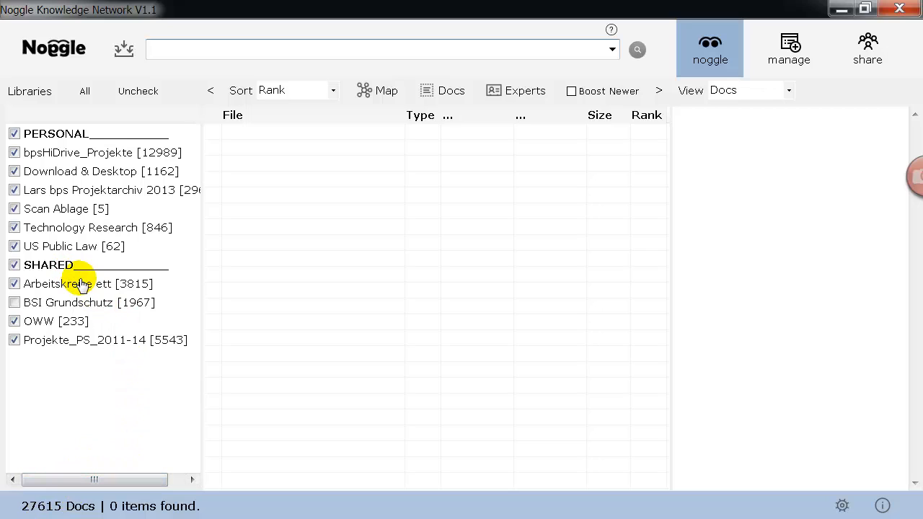
mouse_move(84, 326)
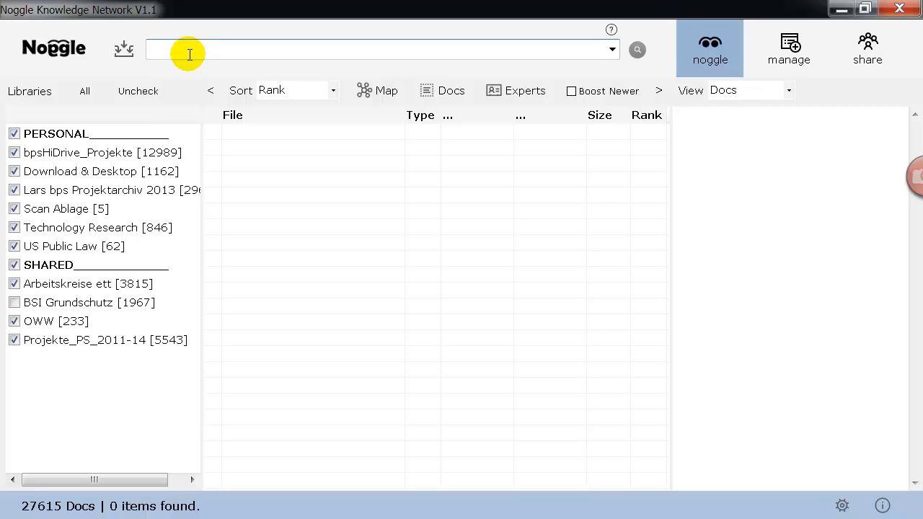
type("security")
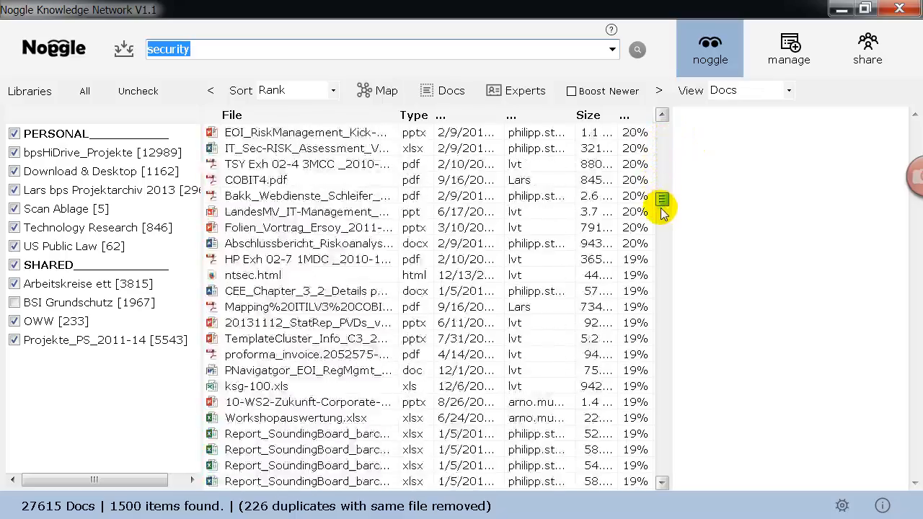
scroll("down", 3)
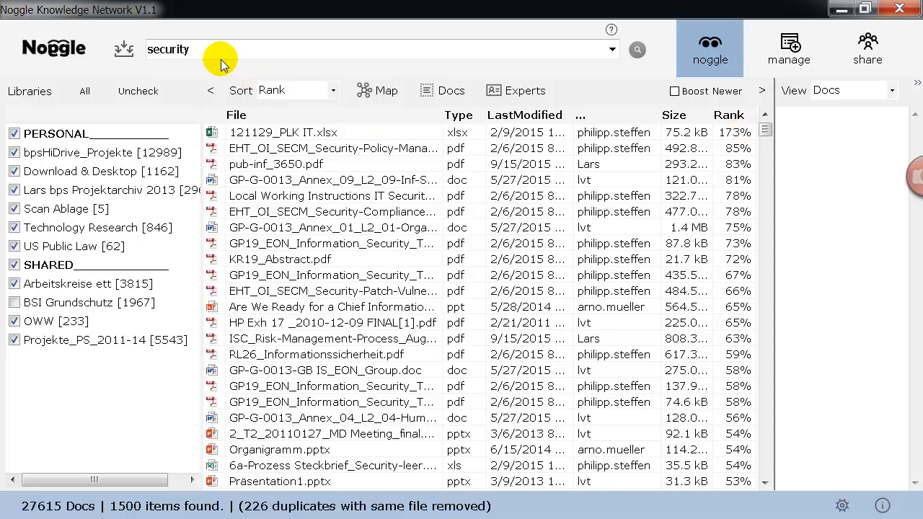
mouse_move(271, 151)
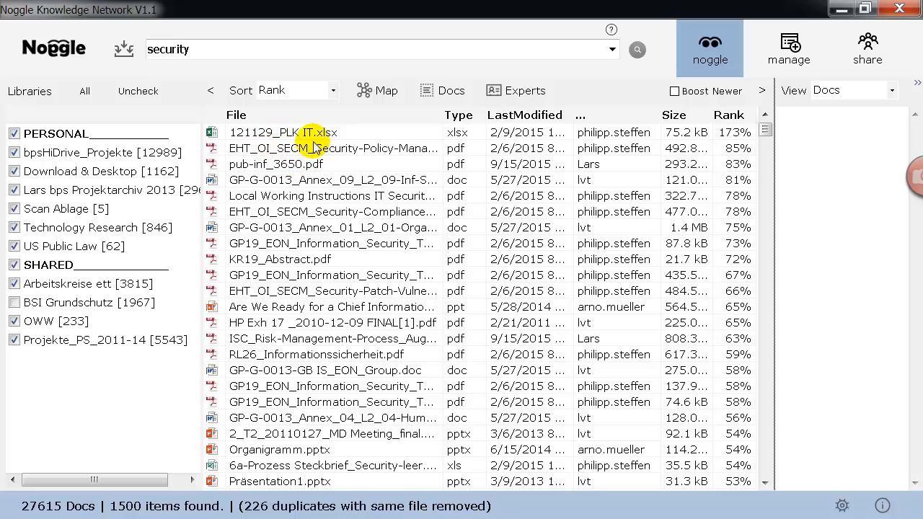
mouse_move(773, 236)
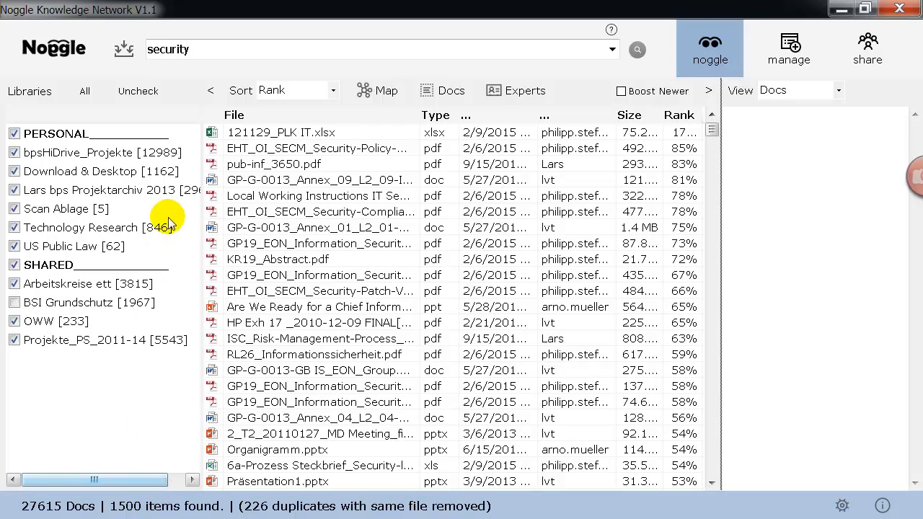
- Collapse the Libraries panel so results show full file names, dates and owners
left_click(211, 89)
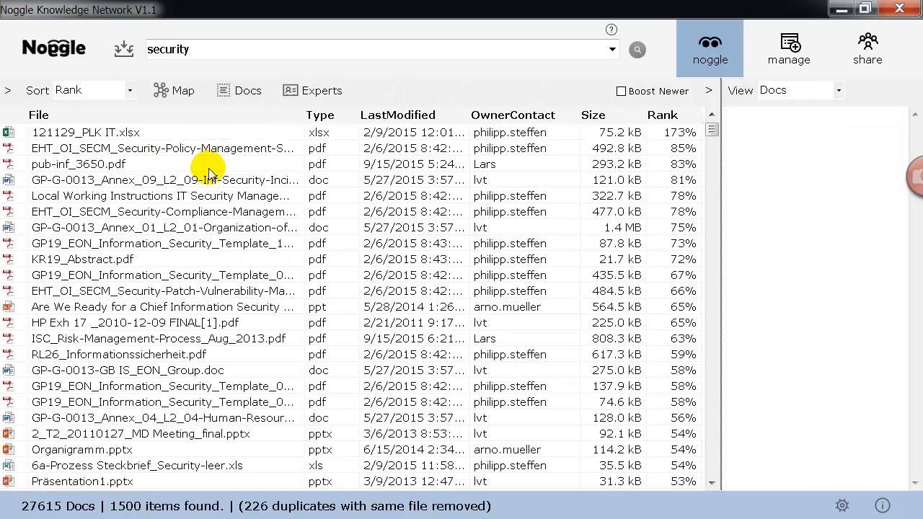
mouse_move(156, 273)
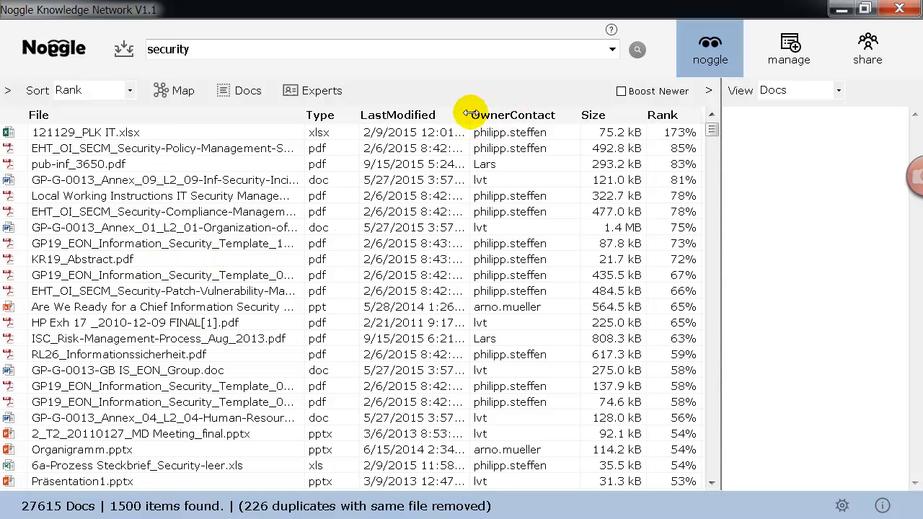
mouse_move(346, 320)
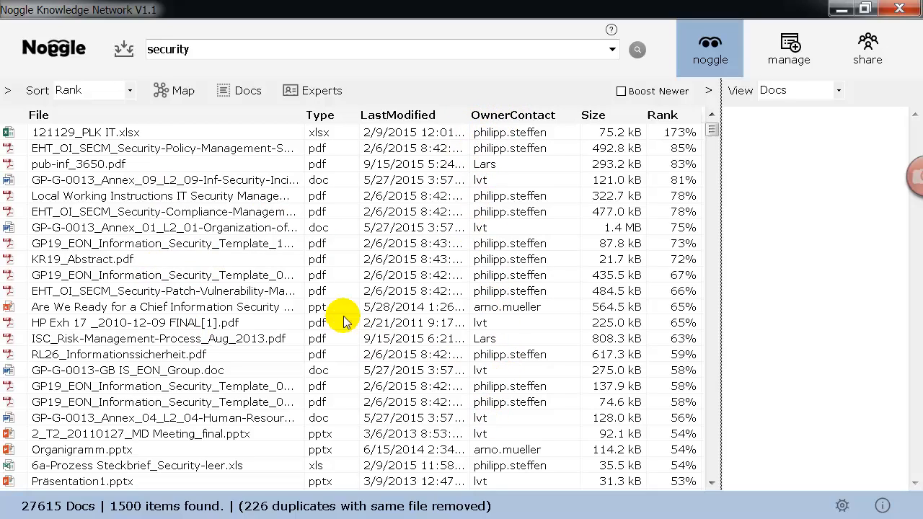
mouse_move(493, 339)
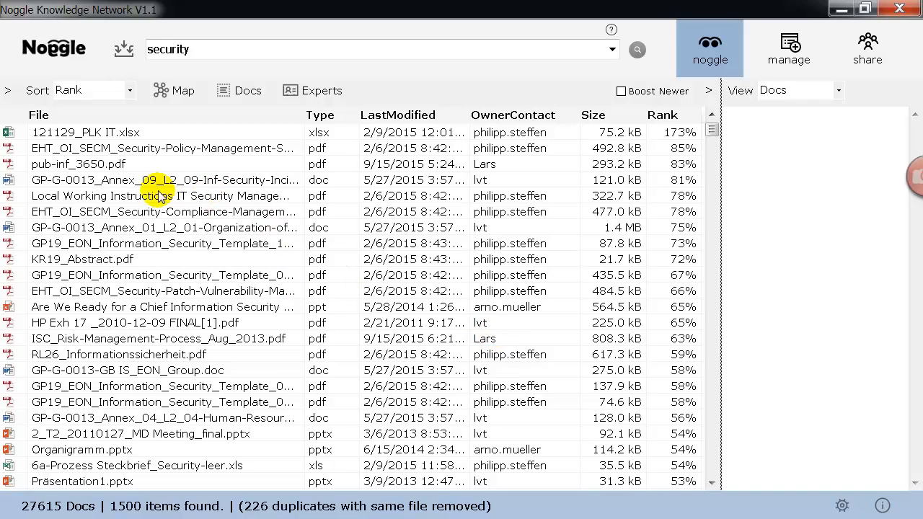
mouse_move(181, 317)
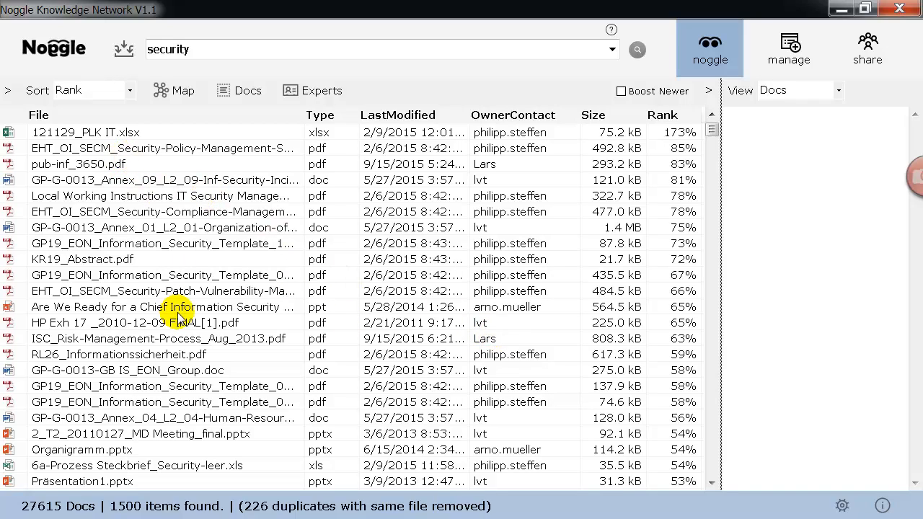
mouse_move(185, 100)
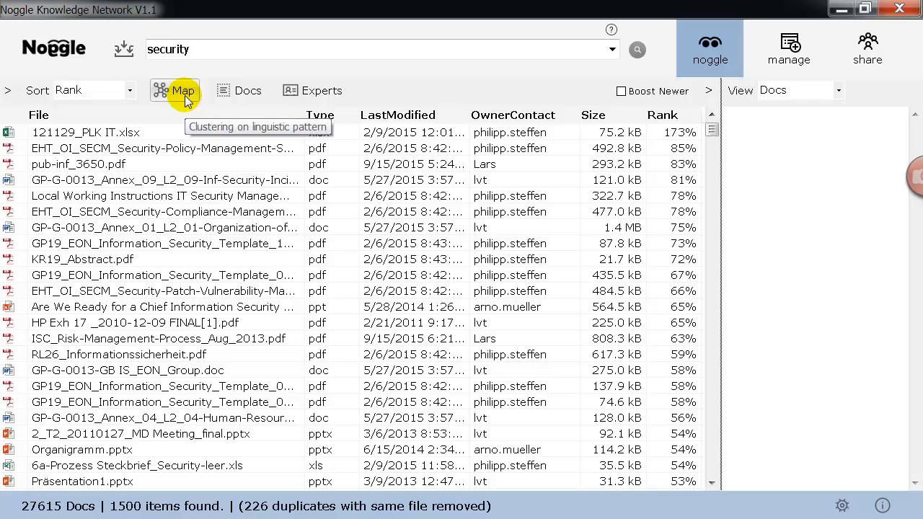
mouse_move(174, 89)
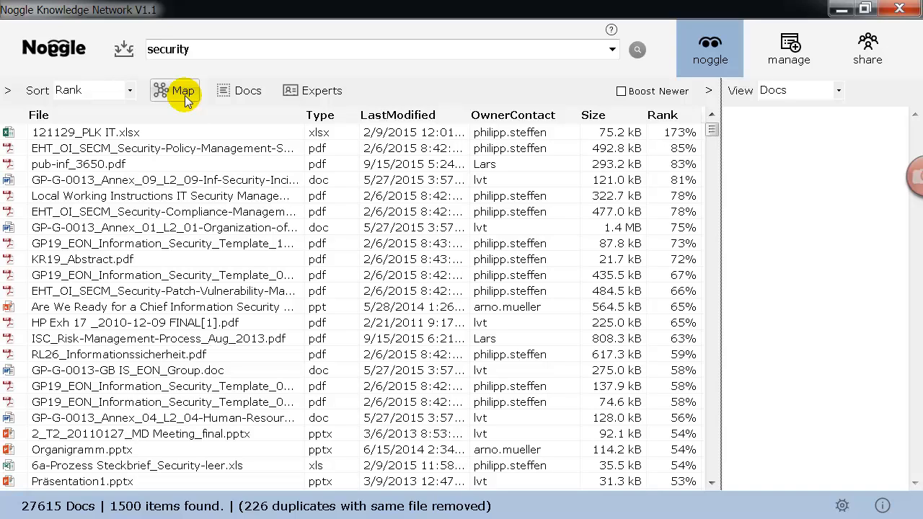
- Cluster the security results into a knowledge map and browse the Information Systems cluster
left_click(175, 89)
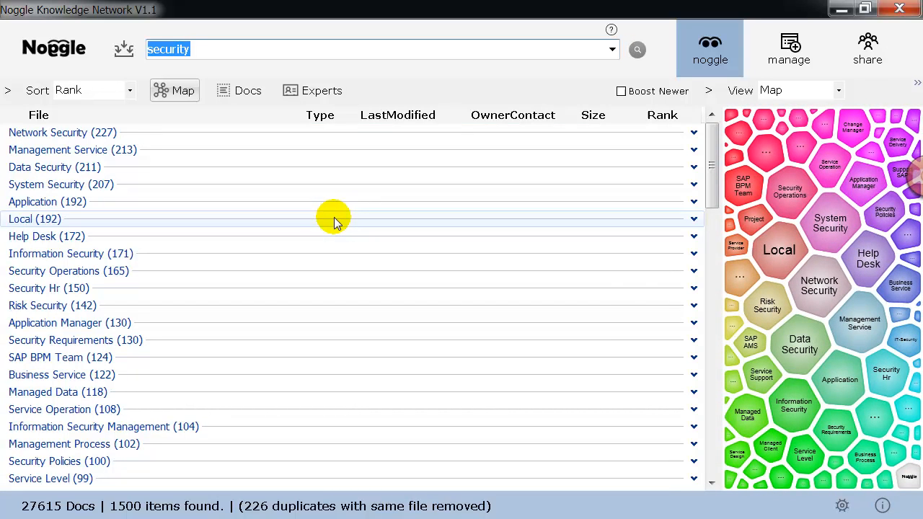
mouse_move(714, 323)
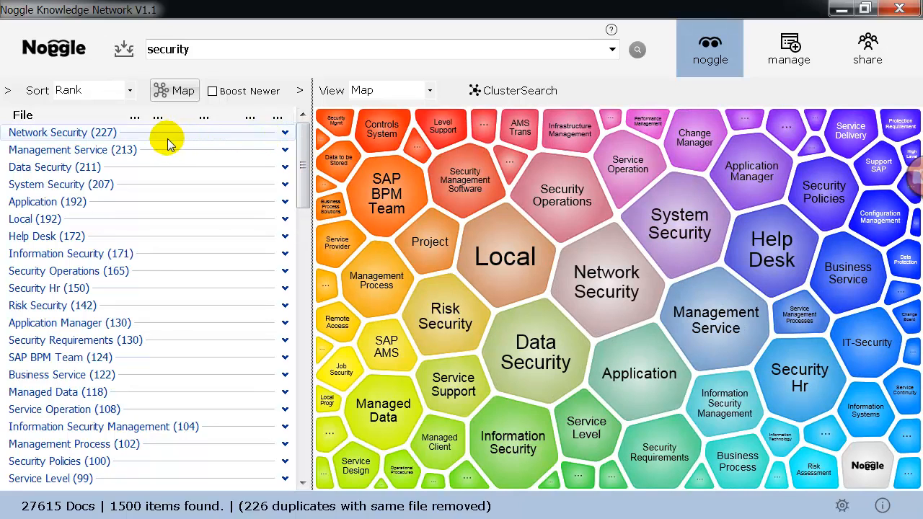
mouse_move(184, 137)
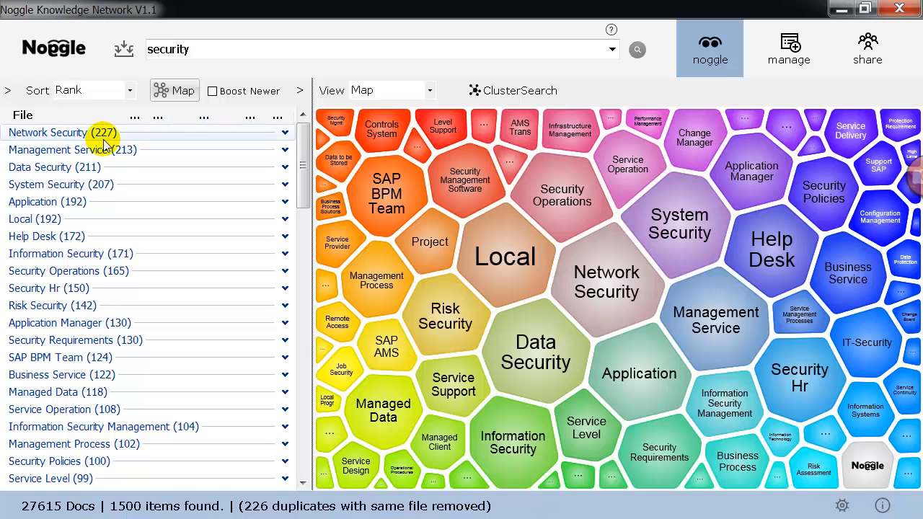
mouse_move(83, 144)
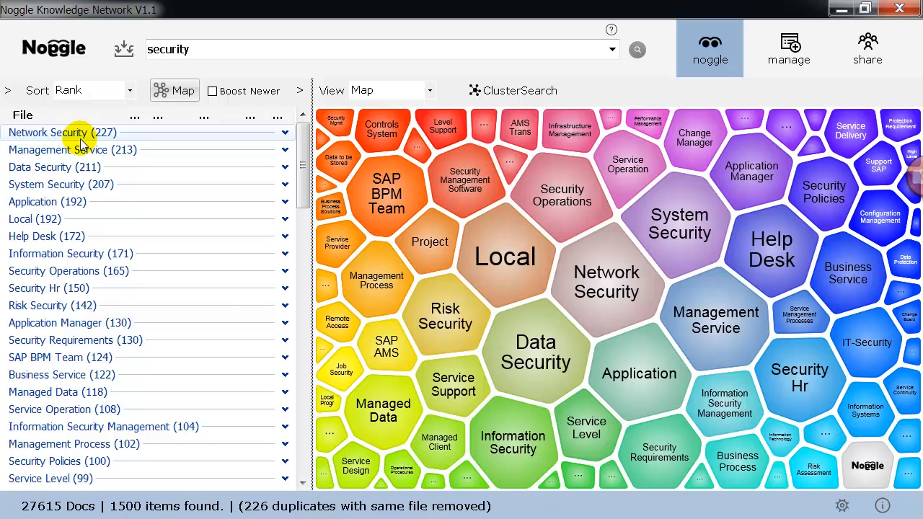
mouse_move(93, 306)
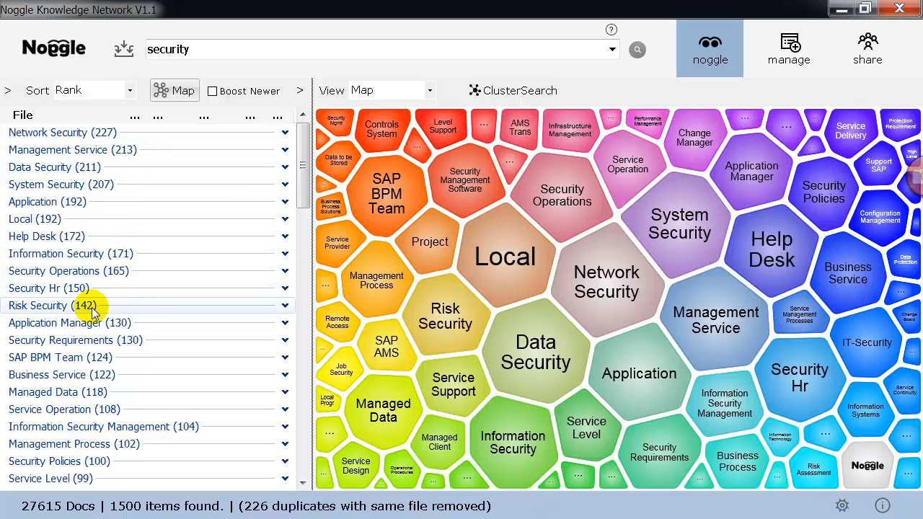
mouse_move(102, 311)
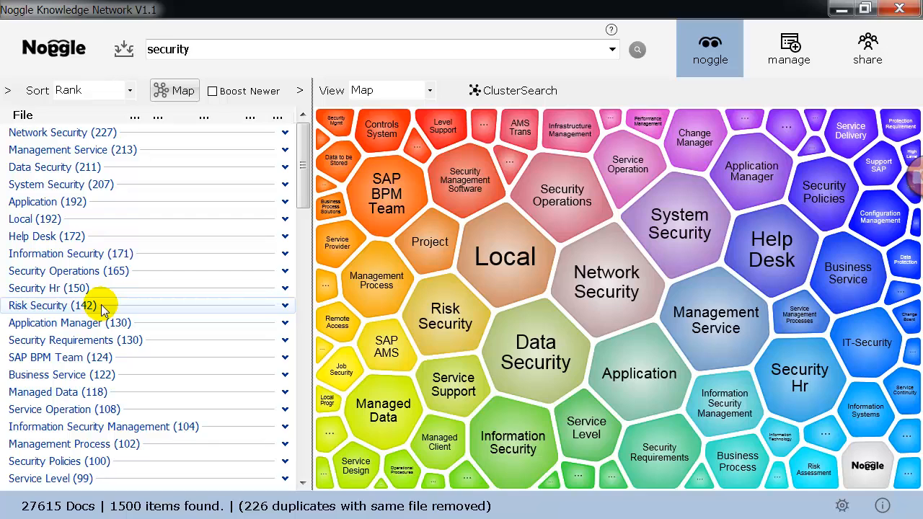
scroll("down", 3)
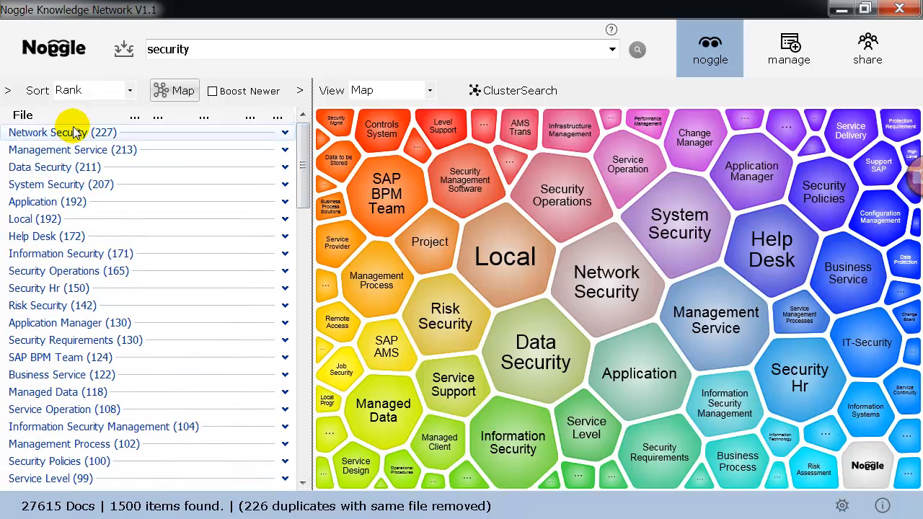
mouse_move(282, 160)
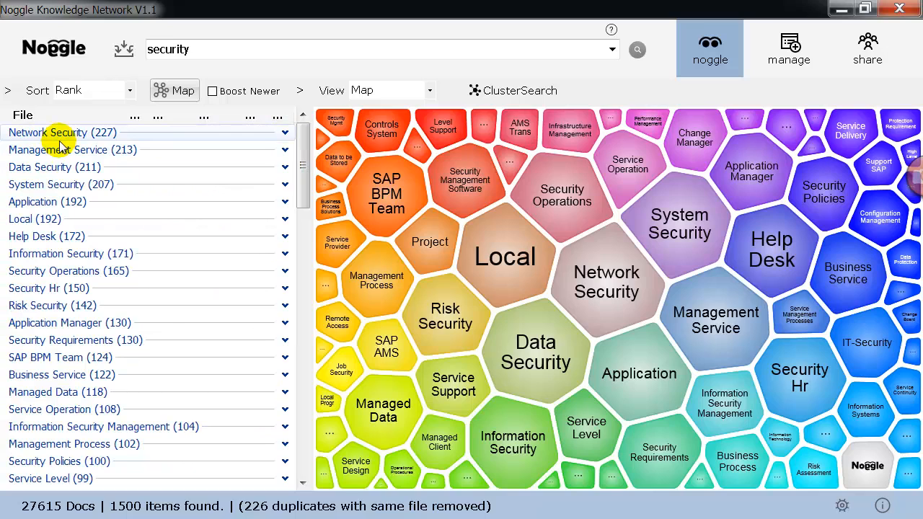
mouse_move(78, 142)
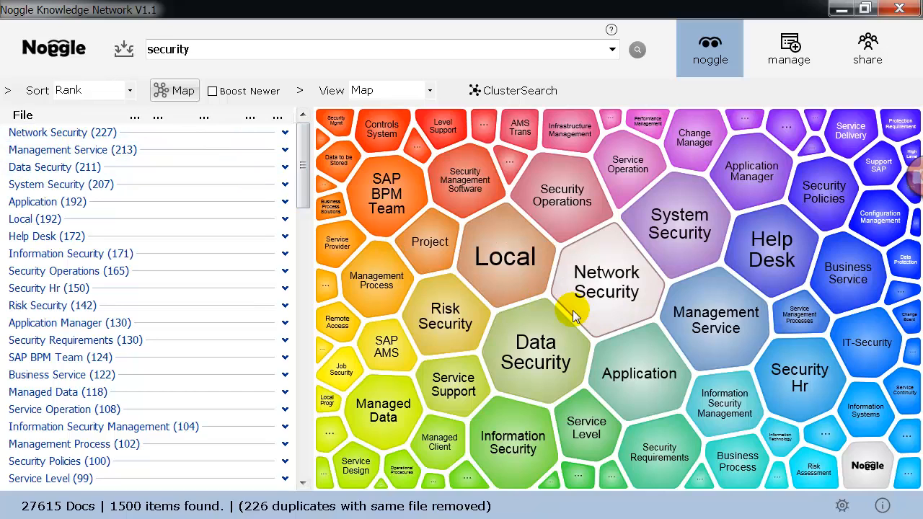
mouse_move(683, 366)
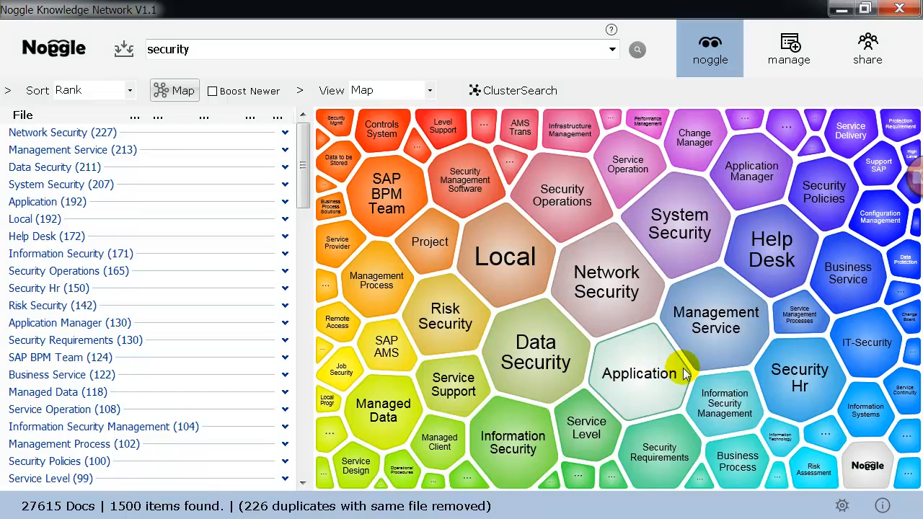
mouse_move(641, 390)
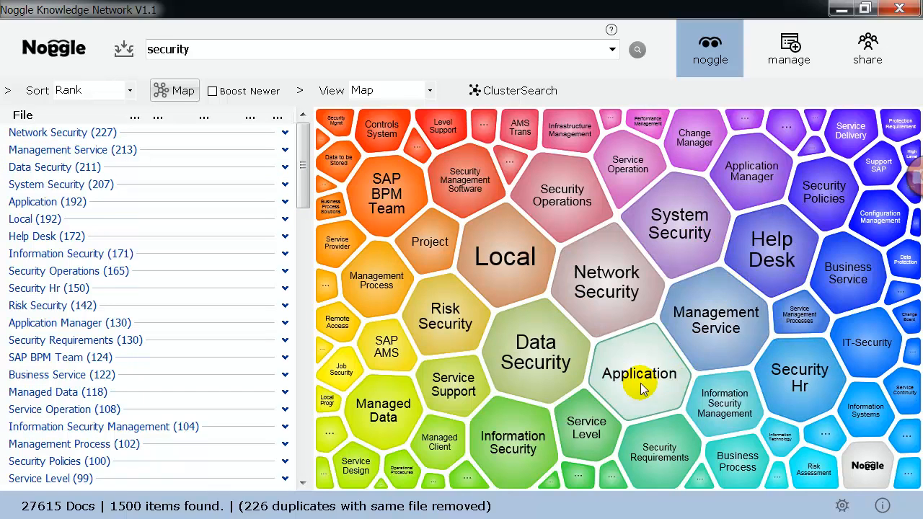
mouse_move(598, 331)
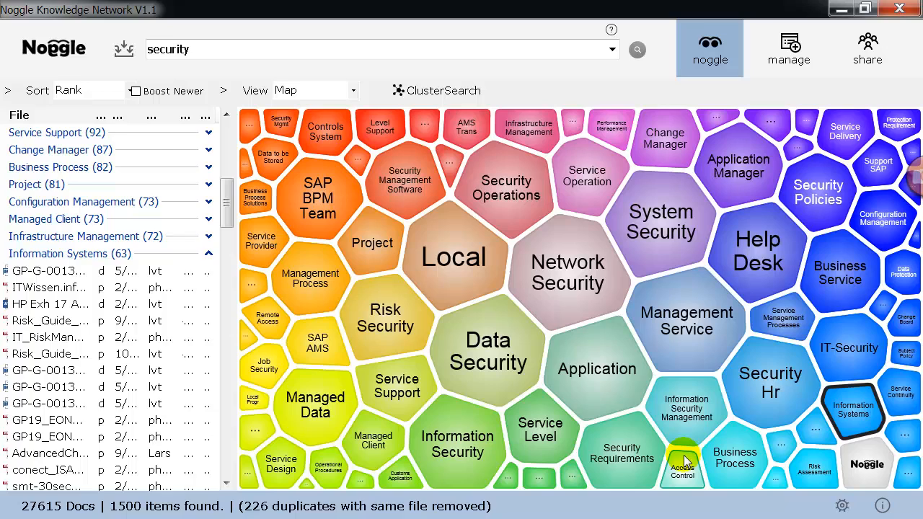
- Choose the Access Control cluster to list its 36 documents
left_click(684, 464)
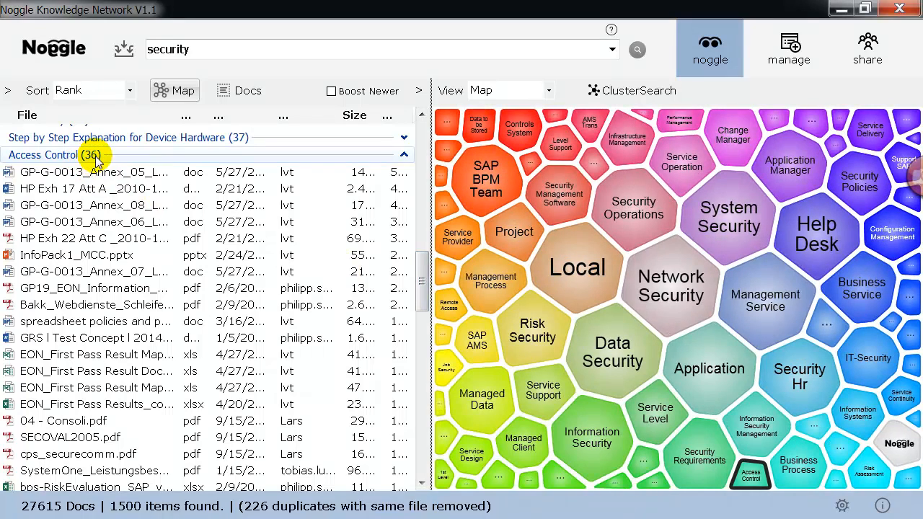
mouse_move(750, 473)
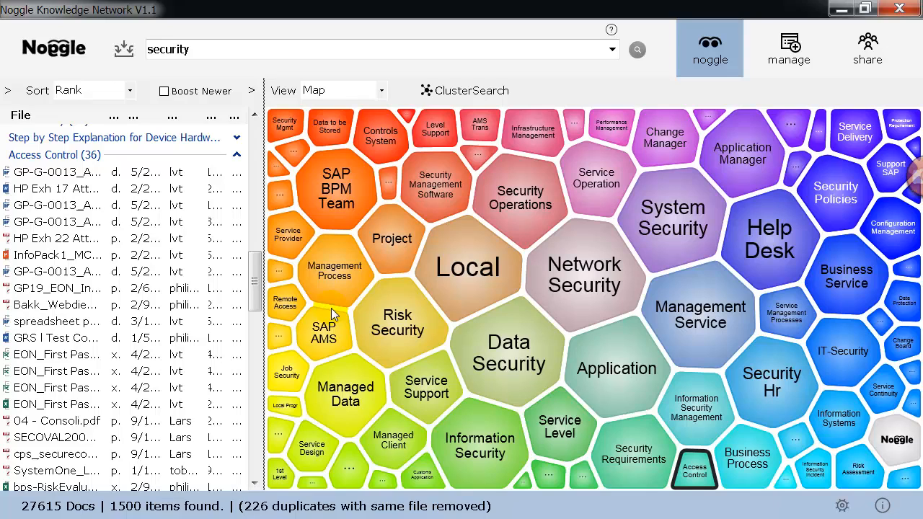
mouse_move(666, 435)
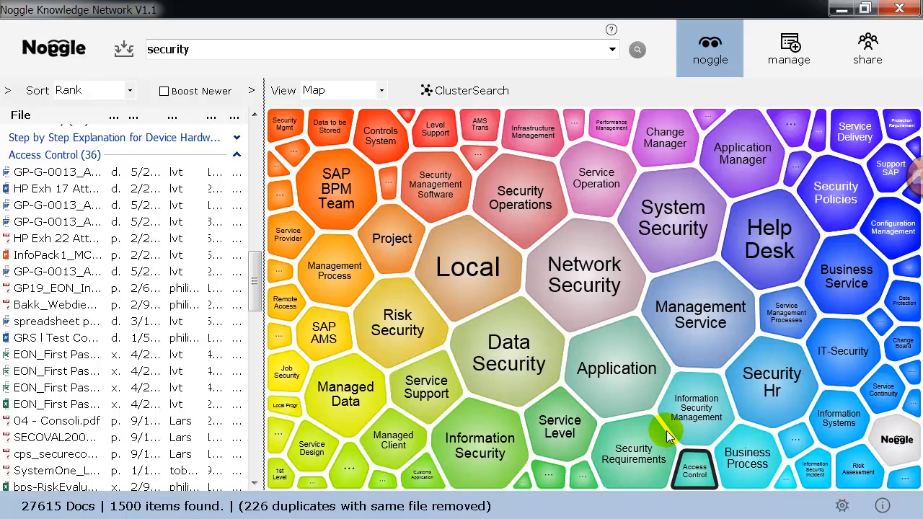
mouse_move(663, 432)
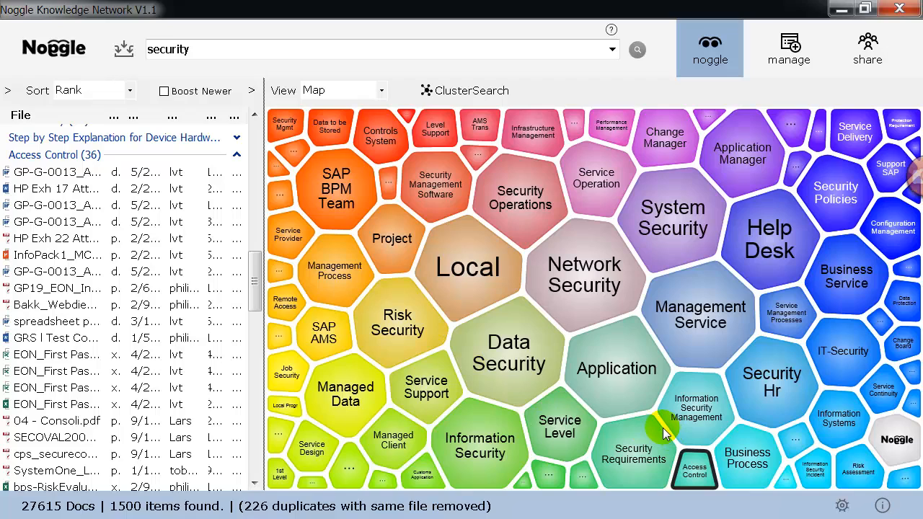
mouse_move(675, 446)
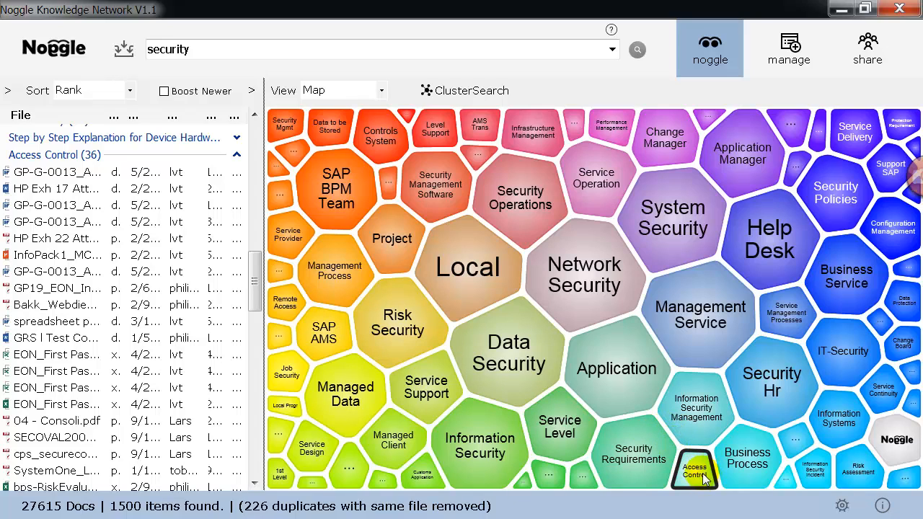
- Add the Security Requirements, Risk Security and Information Security clusters to the selection
left_click(633, 454)
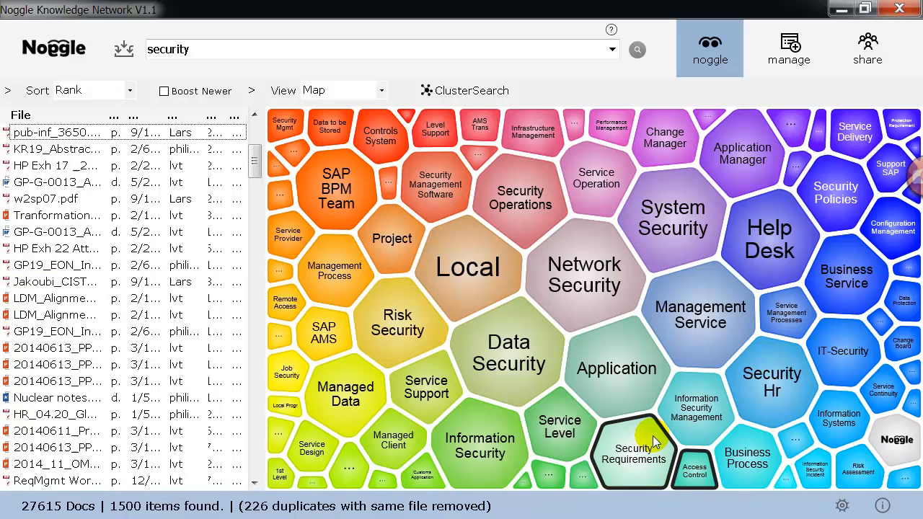
mouse_move(627, 412)
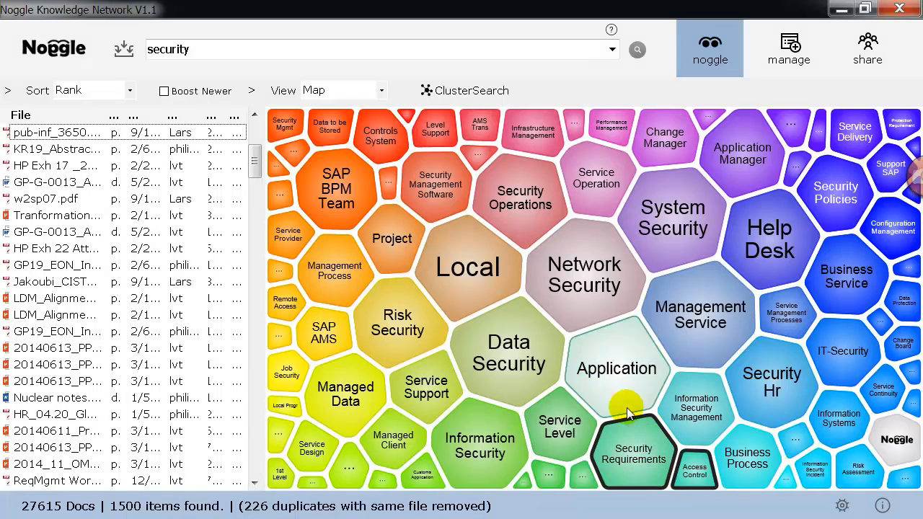
left_click(397, 323)
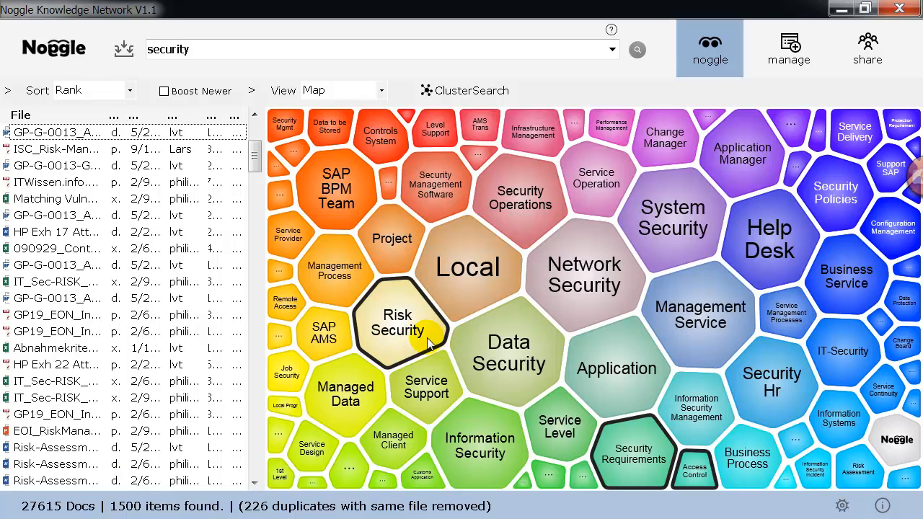
left_click(479, 446)
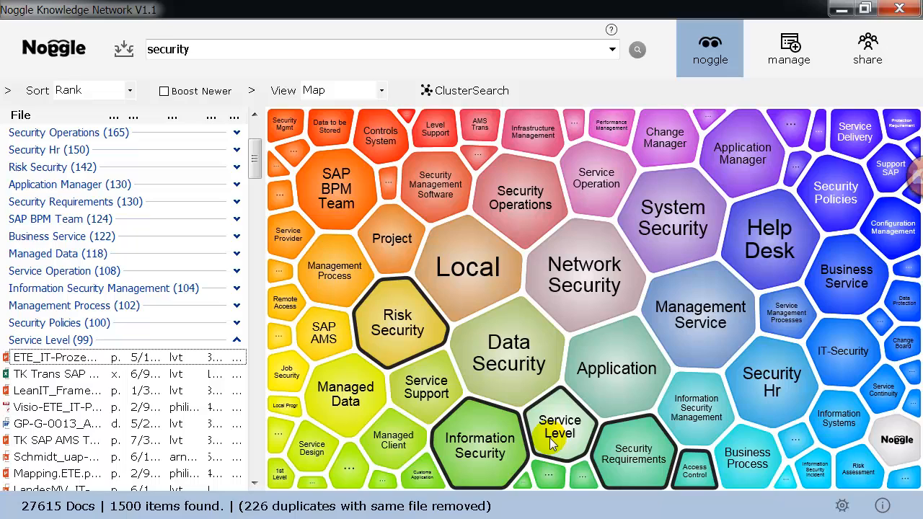
mouse_move(469, 438)
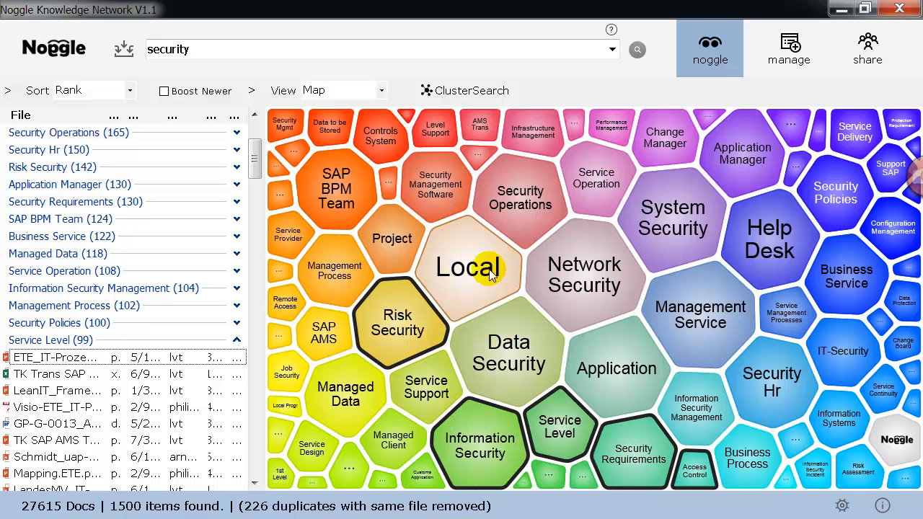
mouse_move(467, 89)
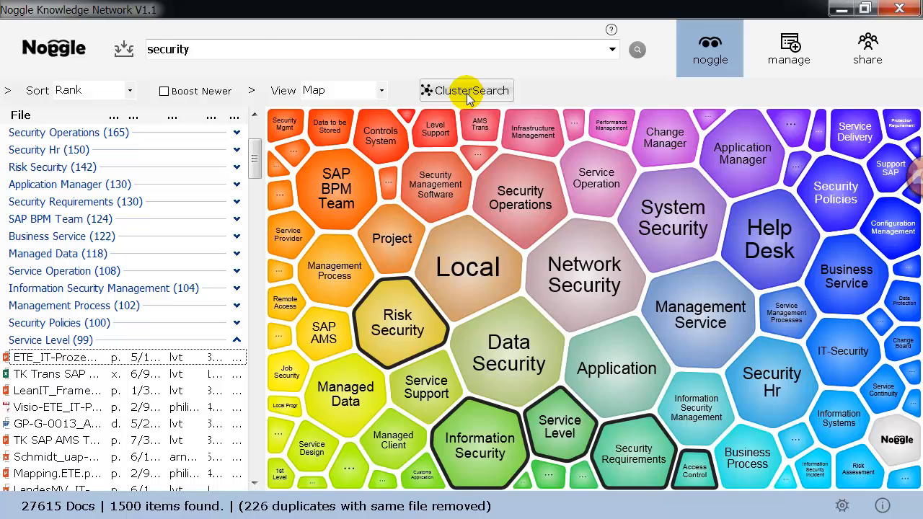
- Run ClusterSearch on the five chosen clusters to build a subtopic knowledge map
left_click(465, 89)
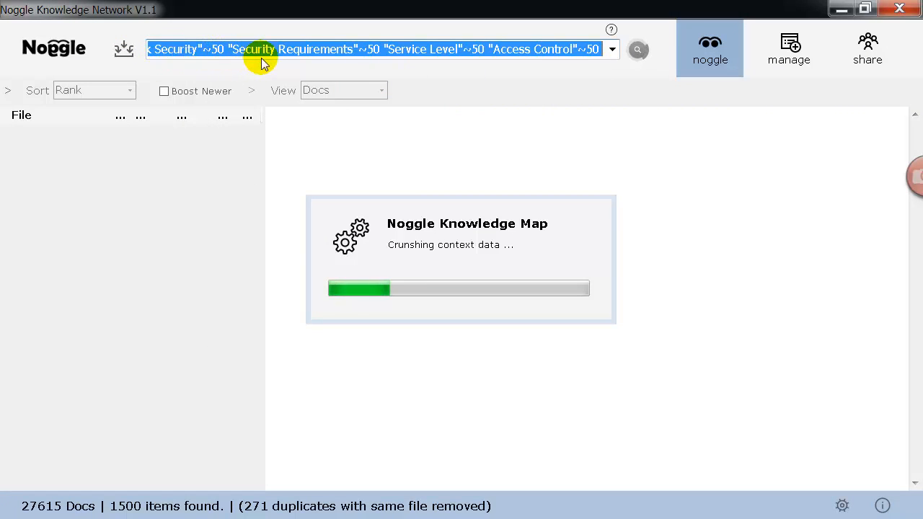
mouse_move(502, 80)
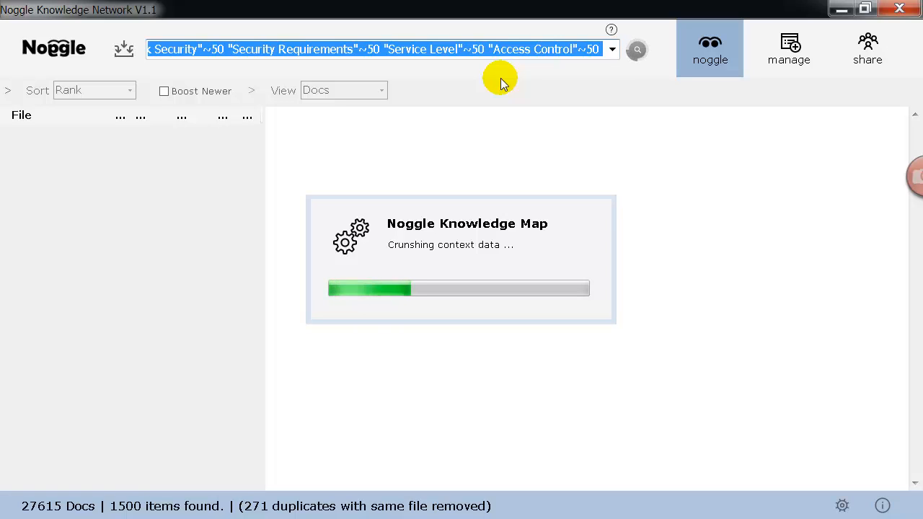
mouse_move(211, 312)
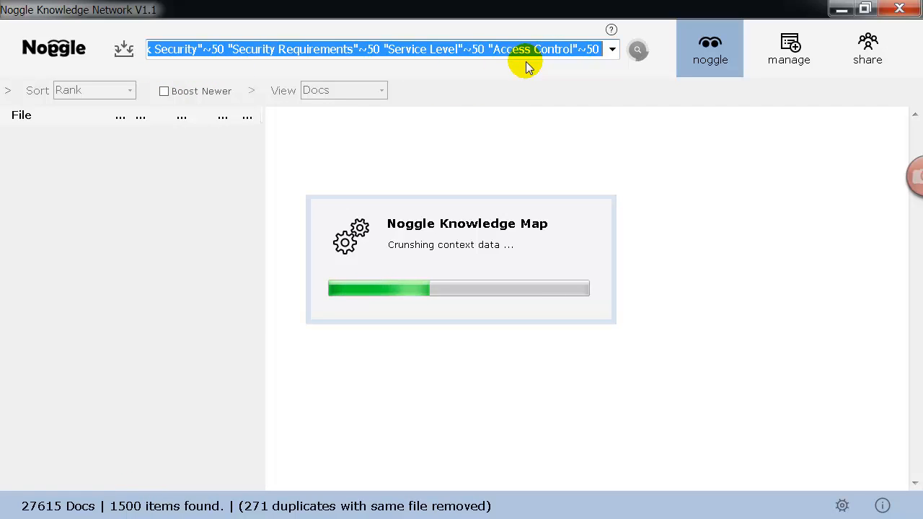
mouse_move(388, 164)
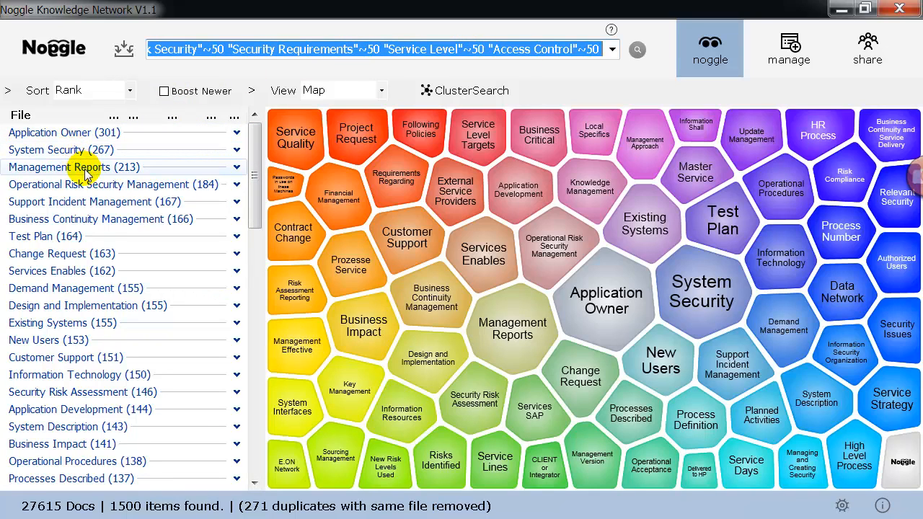
mouse_move(103, 231)
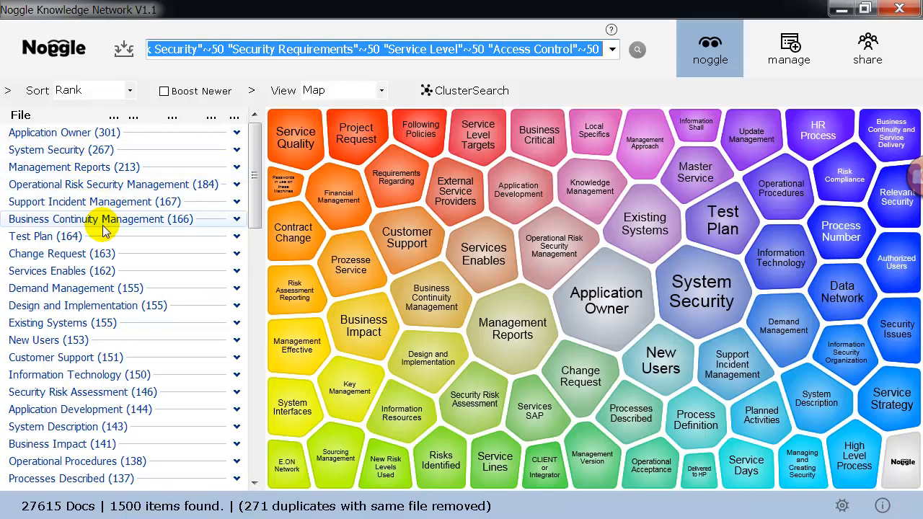
mouse_move(115, 209)
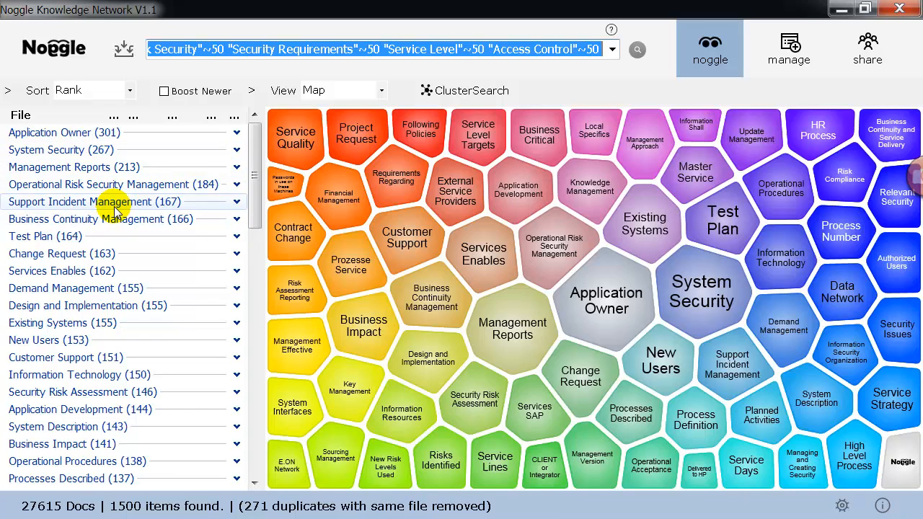
mouse_move(147, 201)
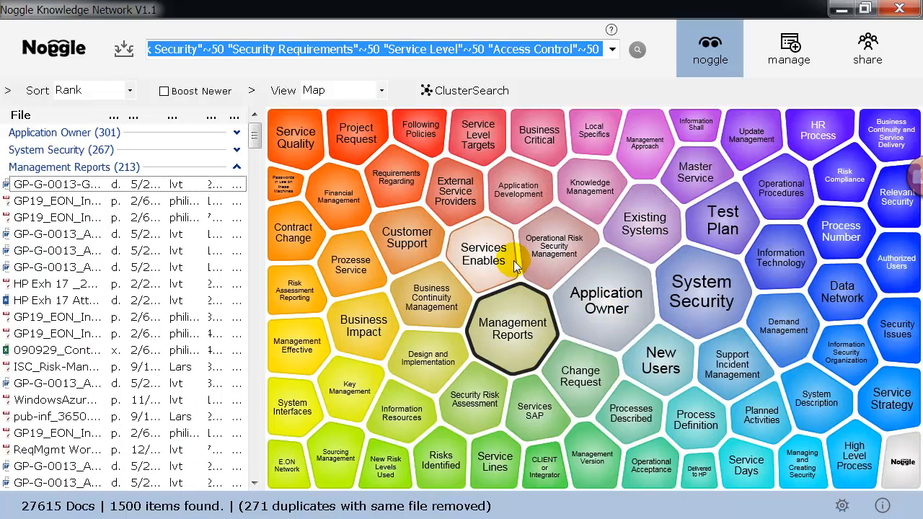
- Pick the Operational Risk Security Management subtopic in the new map
left_click(560, 248)
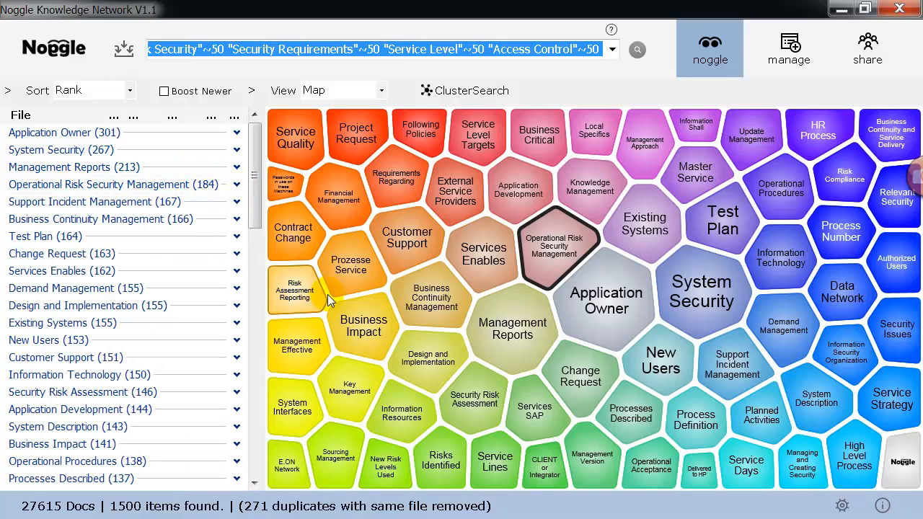
mouse_move(390, 308)
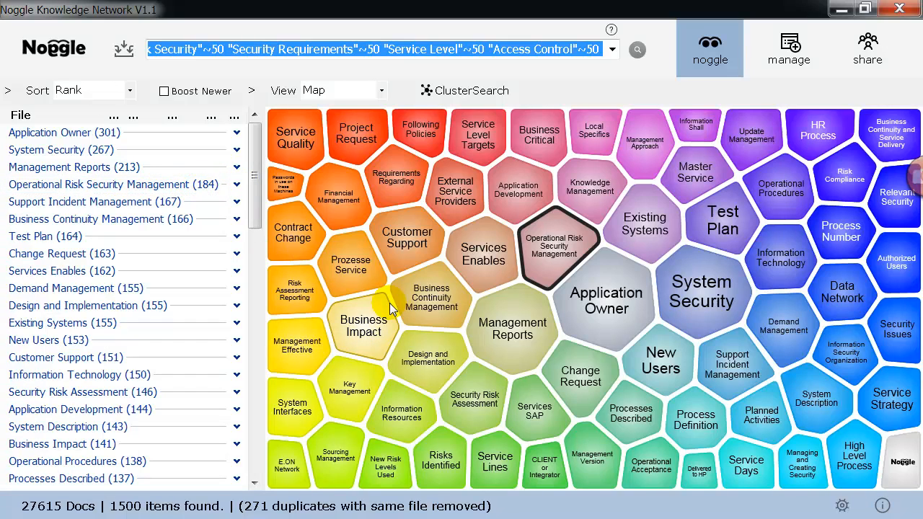